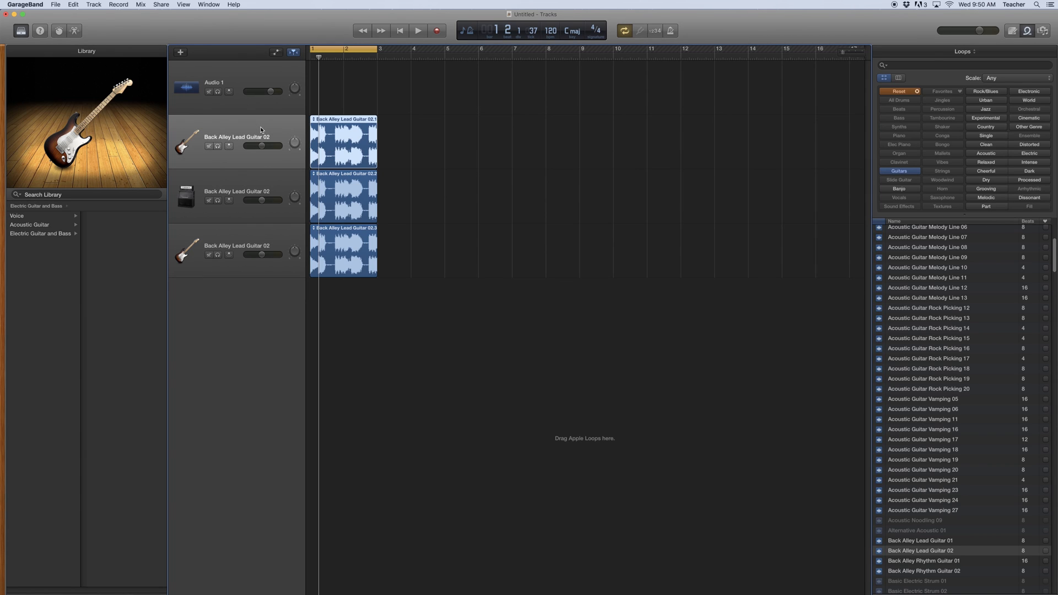
pyautogui.moveTo(246, 123)
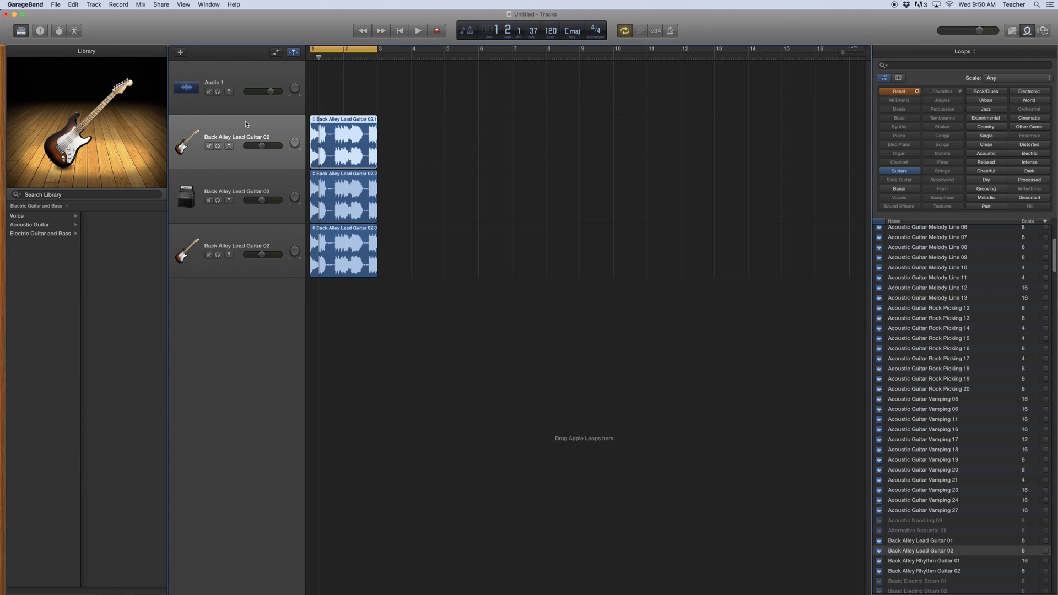
pyautogui.moveTo(245, 145)
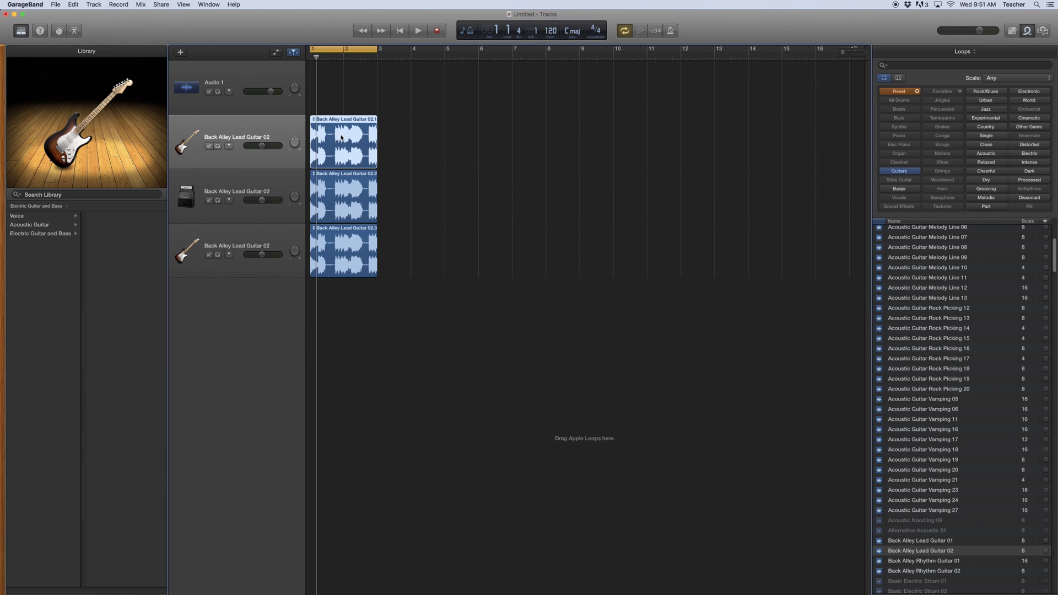
# Step: Play the guitar tracks, unmute the last copy and solo the original Back Alley Lead Guitar 02 track
pyautogui.click(417, 31)
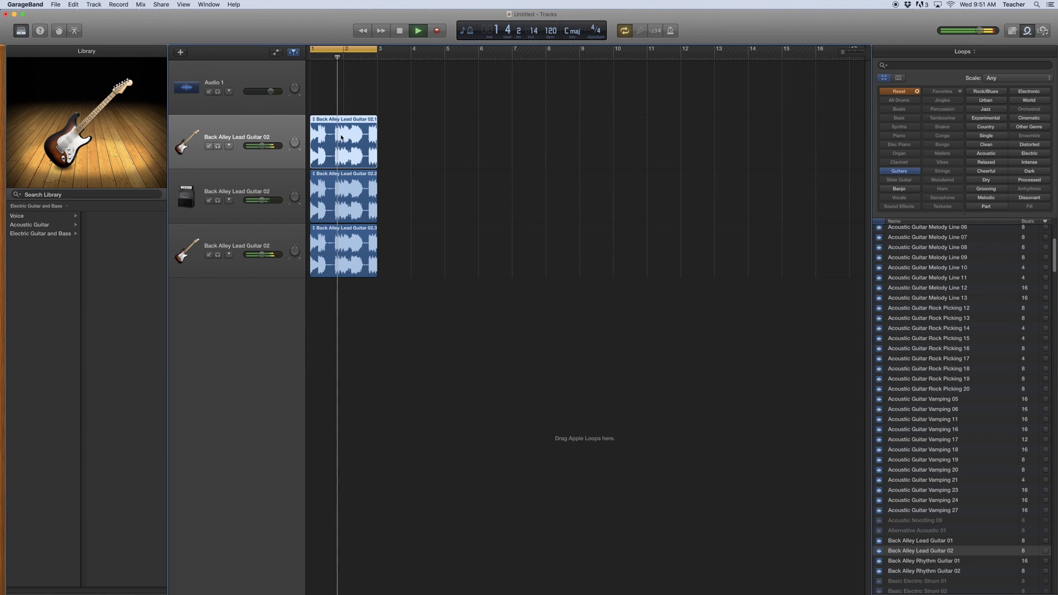
pyautogui.click(418, 31)
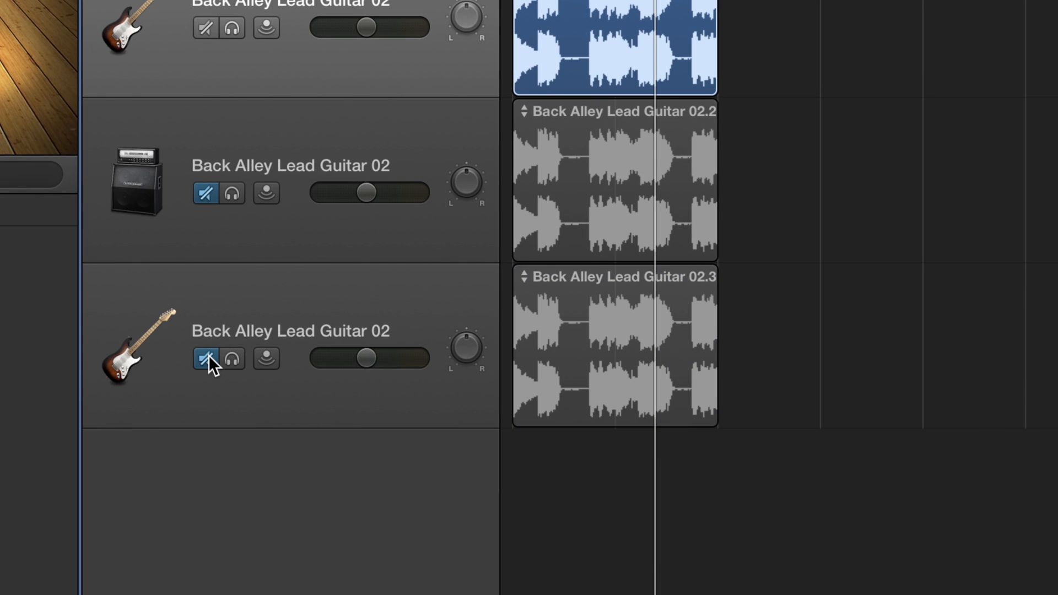
pyautogui.click(206, 358)
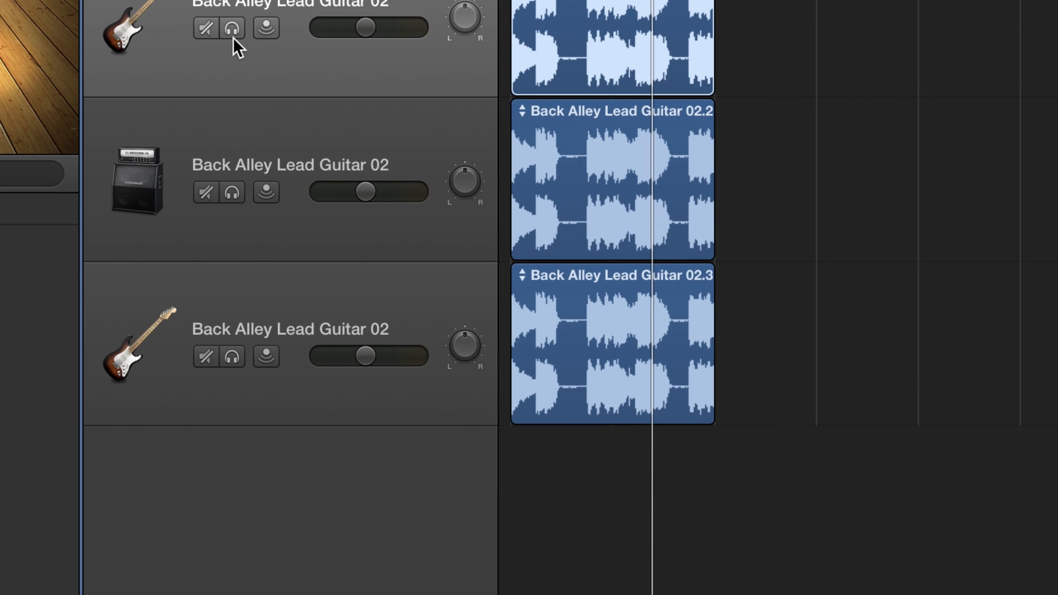
pyautogui.click(233, 26)
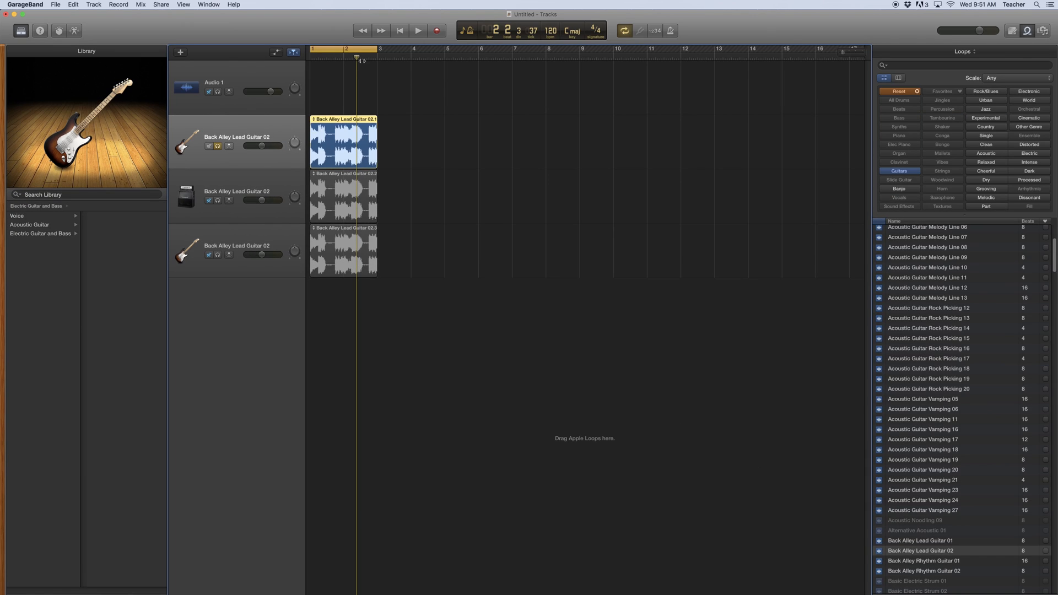
# Step: Restart playback to hear the soloed original guitar on its own, then stop
pyautogui.click(417, 31)
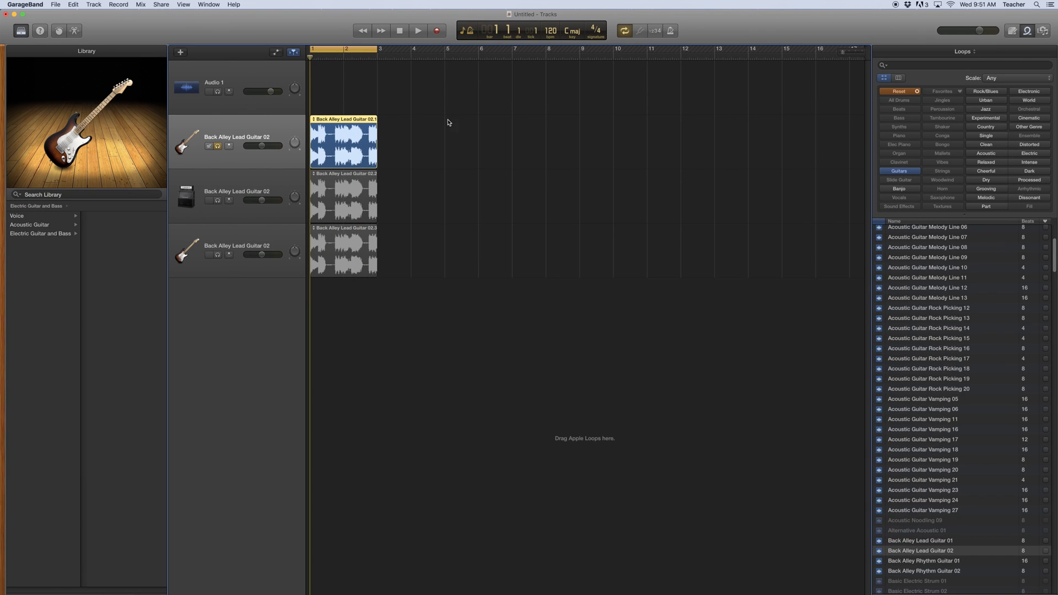
pyautogui.click(417, 31)
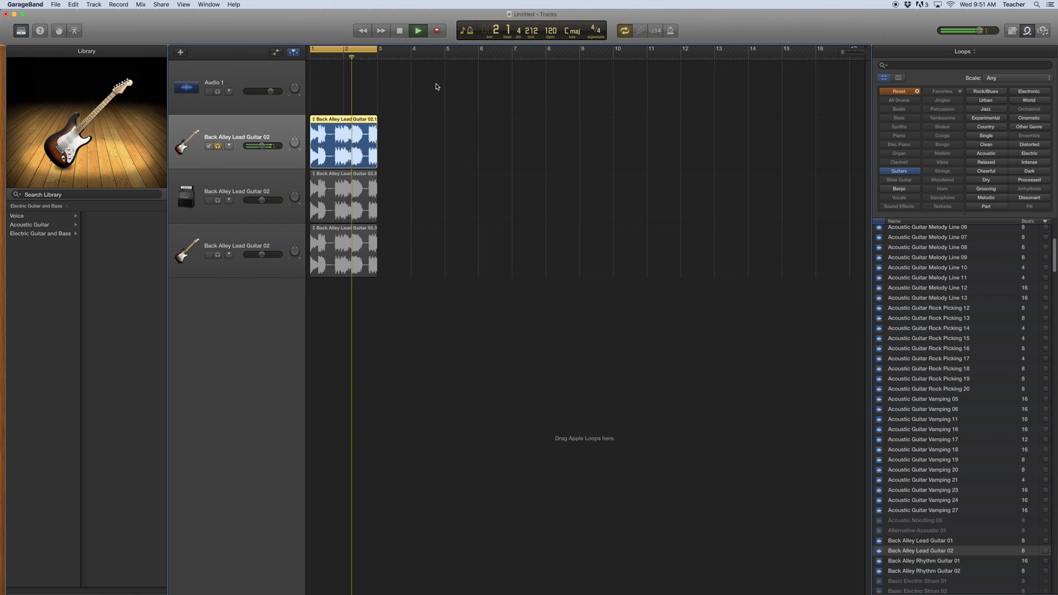
pyautogui.click(399, 31)
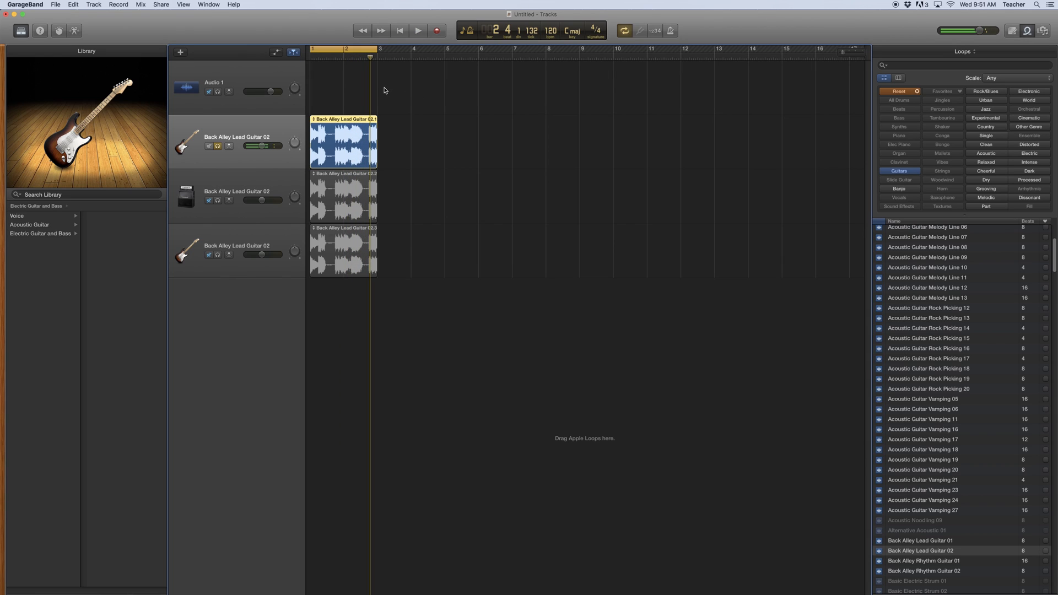
pyautogui.click(335, 58)
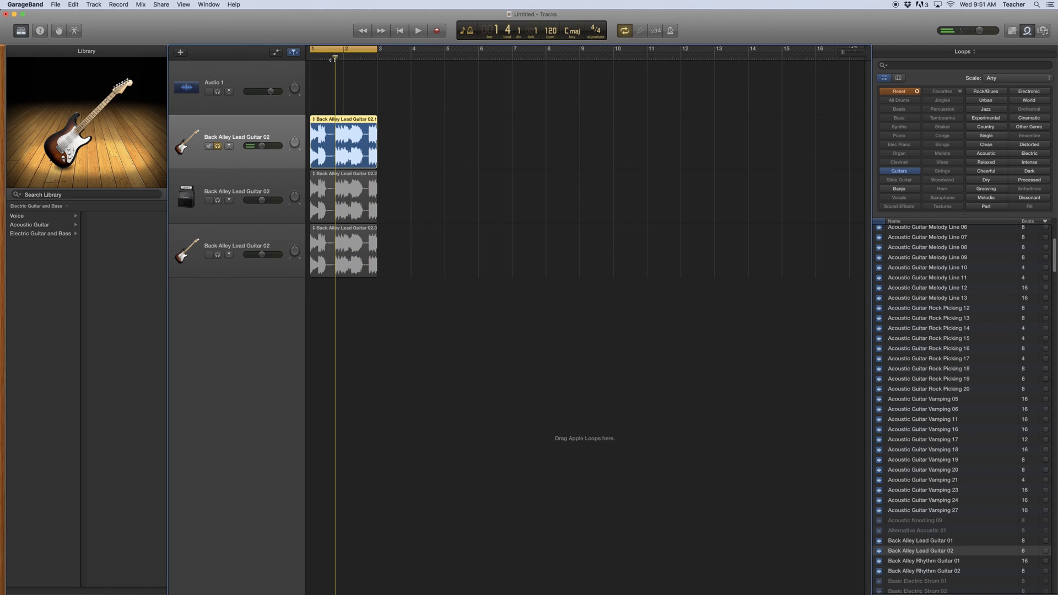
# Step: Return the playhead to the start of the song
pyautogui.click(417, 31)
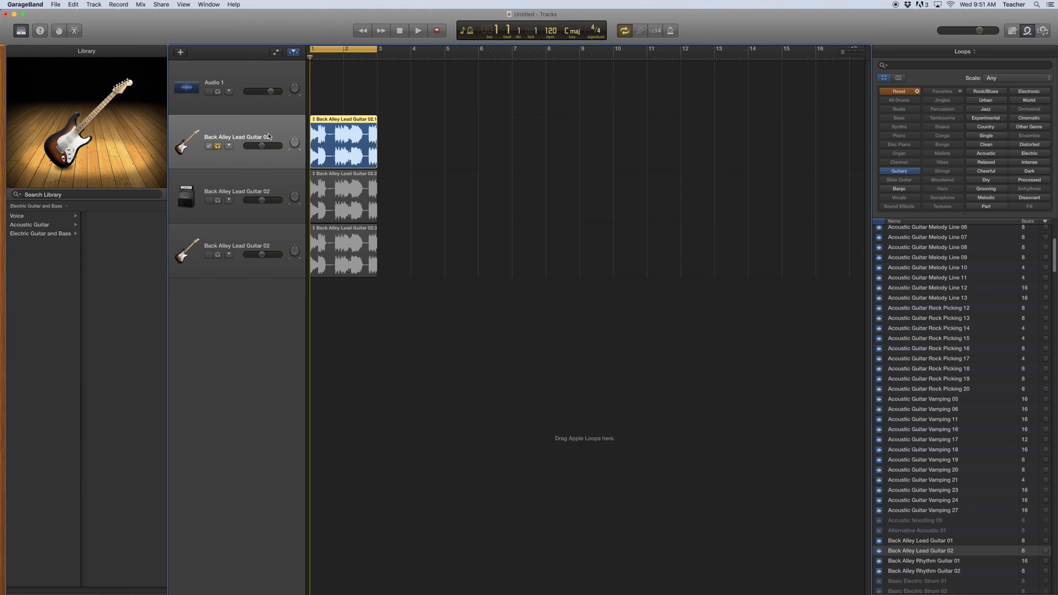
pyautogui.moveTo(269, 131)
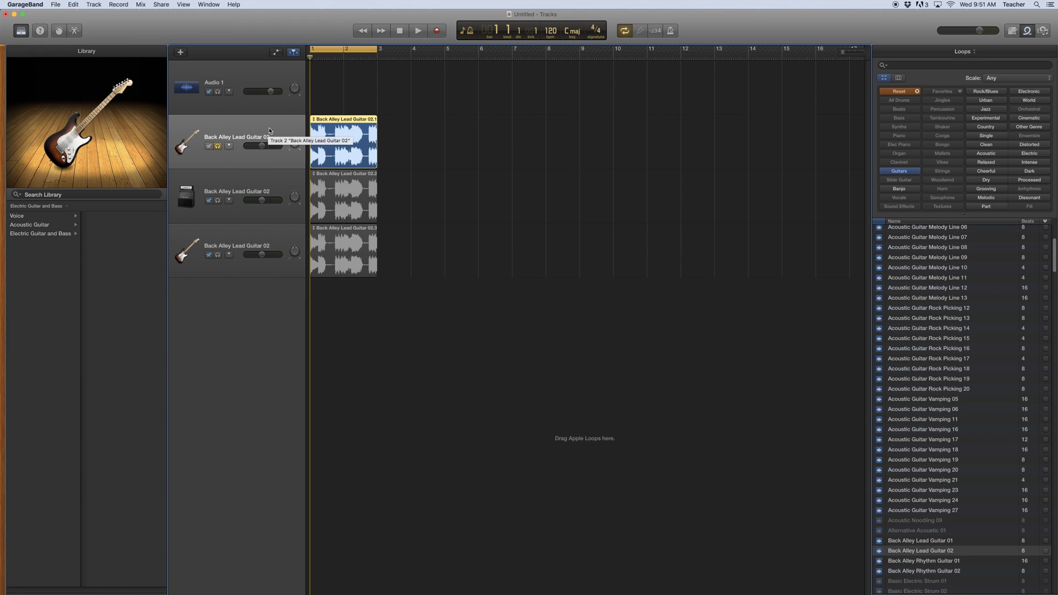
pyautogui.moveTo(217, 147)
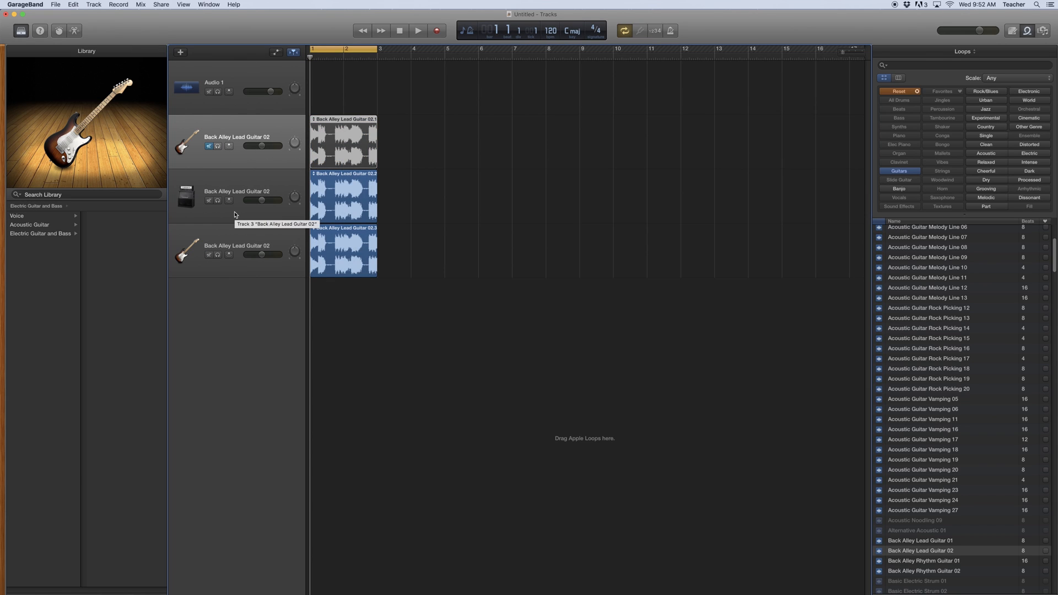
# Step: Select the middle guitar copy, give it the Maelstrom distorted amp sound and audition it
pyautogui.click(31, 234)
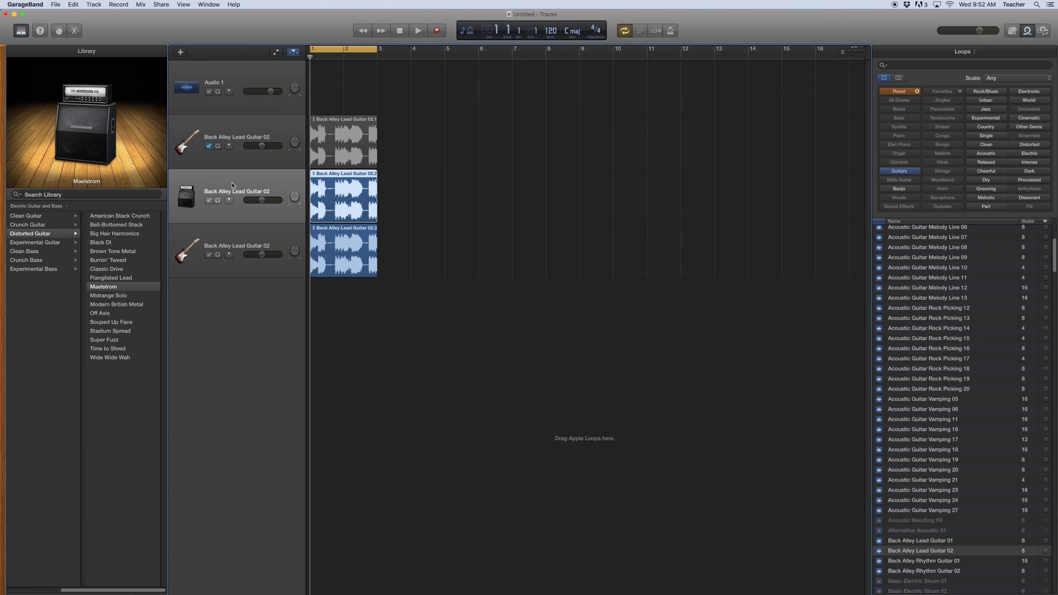
pyautogui.moveTo(148, 241)
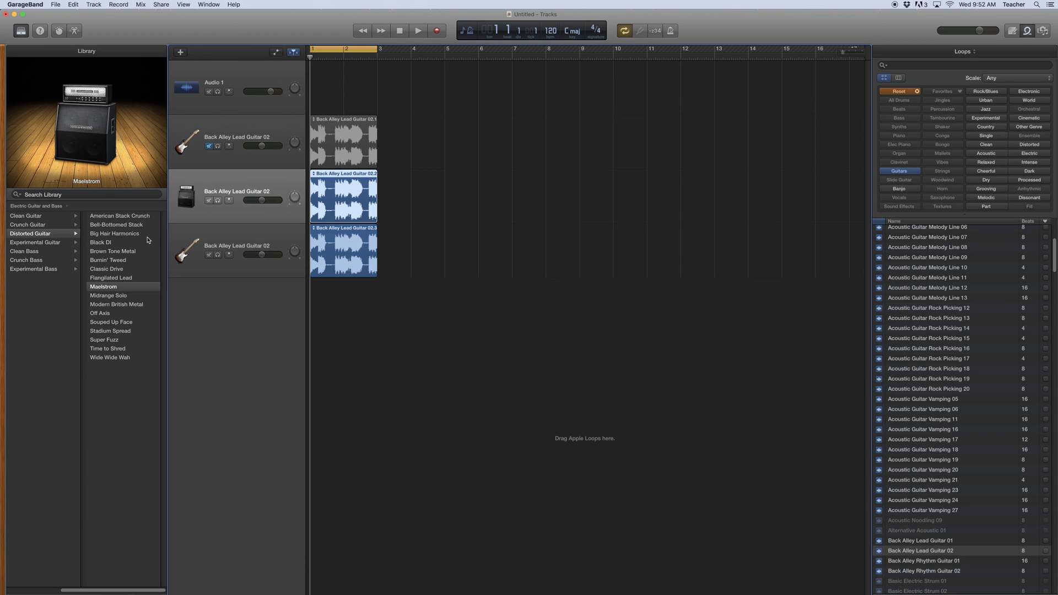
pyautogui.moveTo(109, 287)
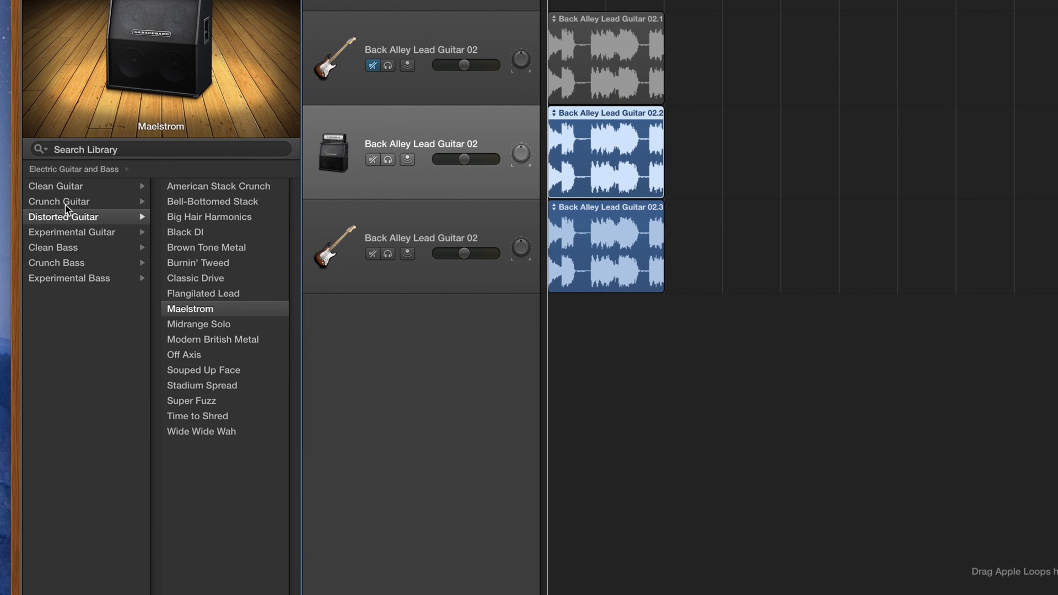
pyautogui.moveTo(111, 174)
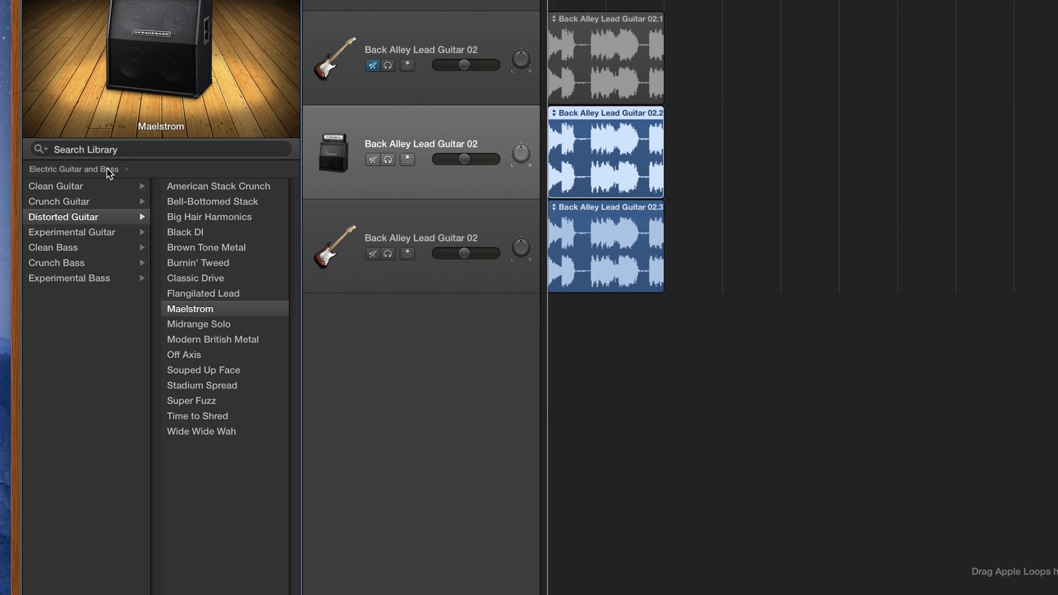
pyautogui.moveTo(60, 220)
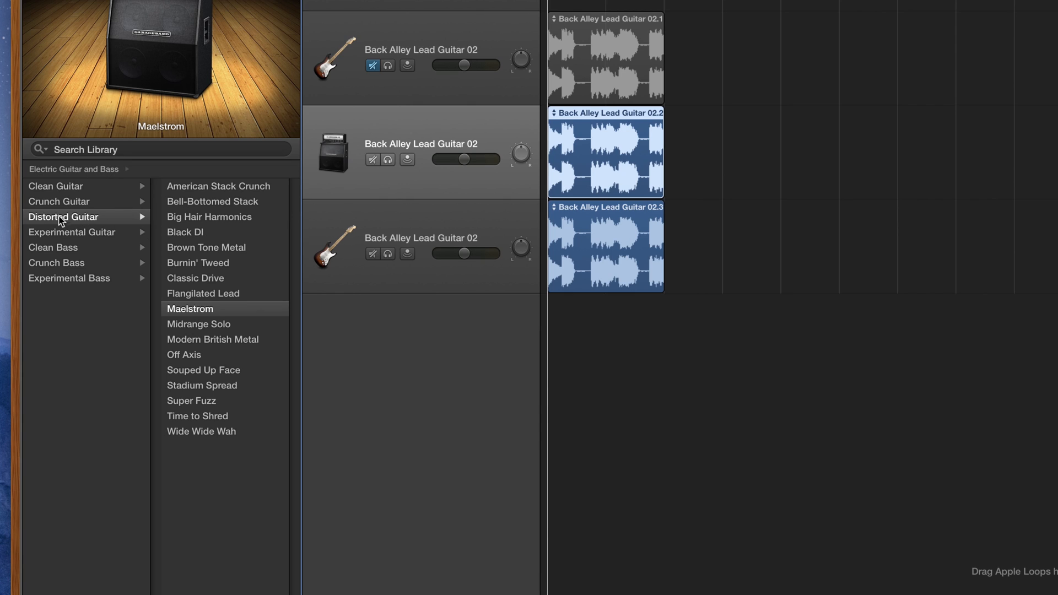
pyautogui.moveTo(192, 314)
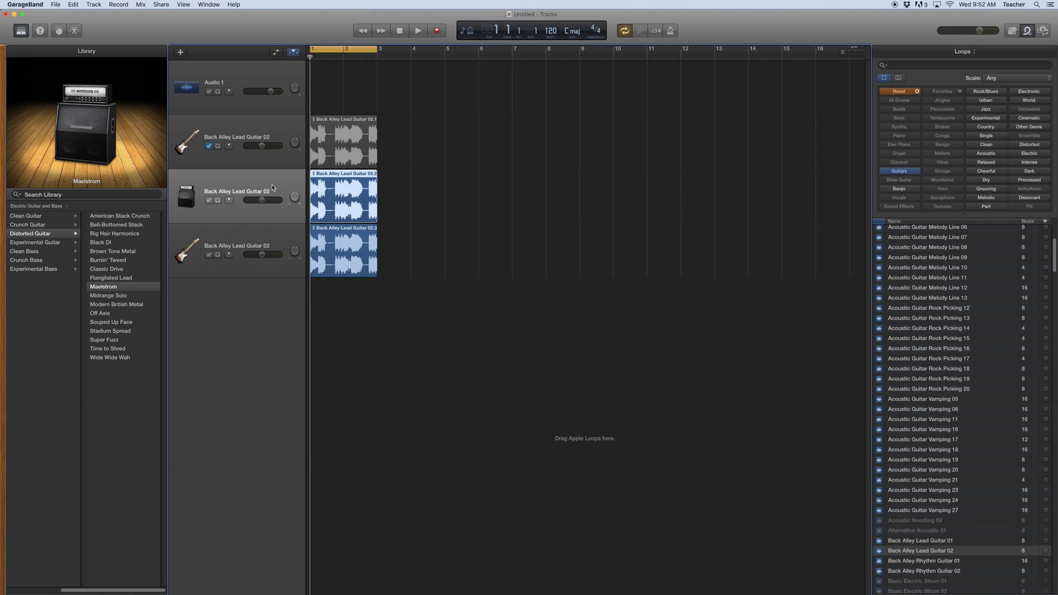
pyautogui.moveTo(274, 185)
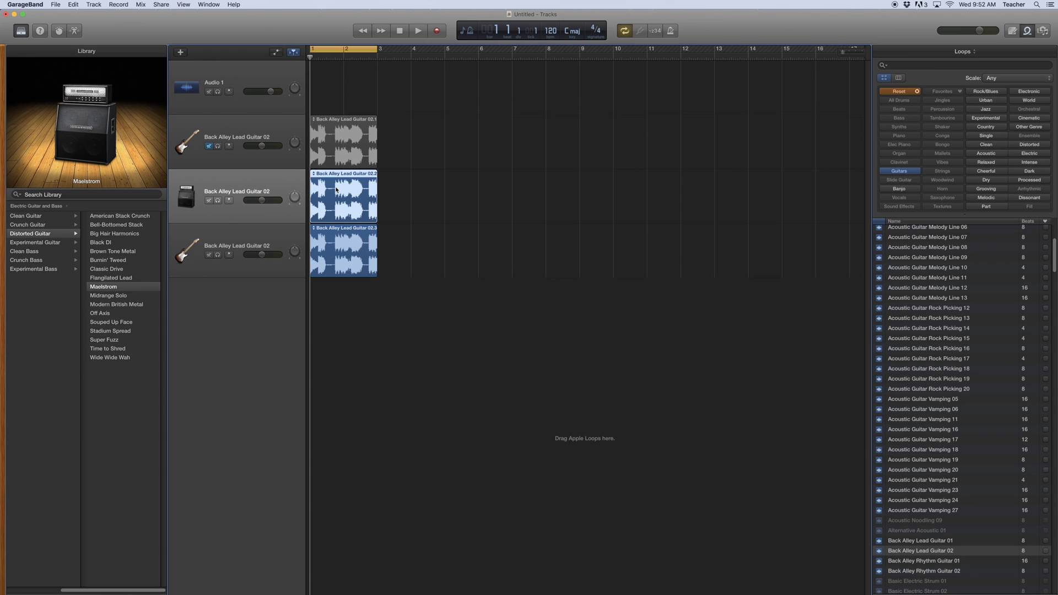
pyautogui.moveTo(420, 207)
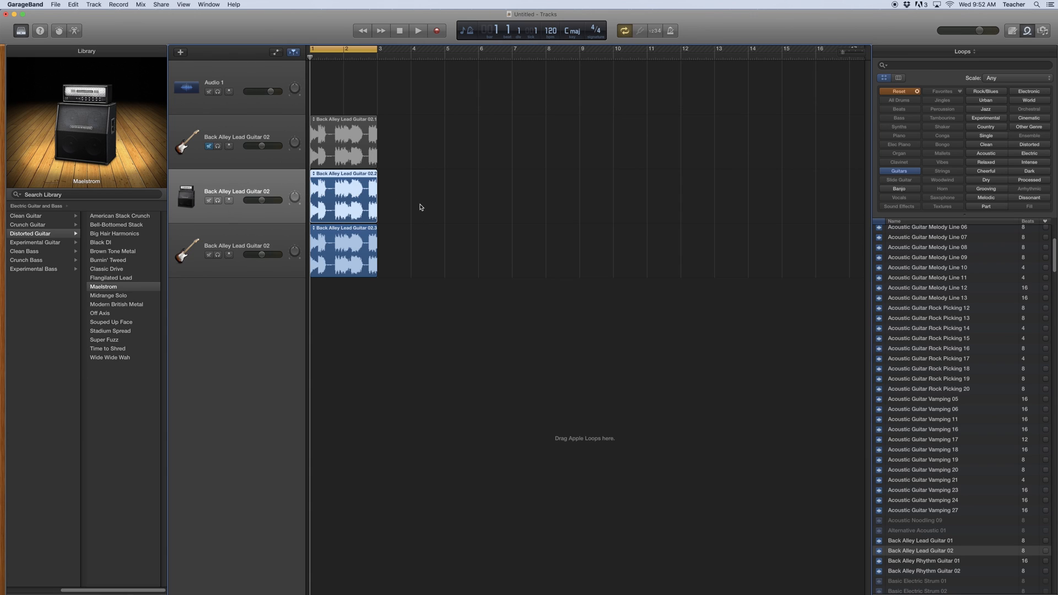
pyautogui.click(418, 31)
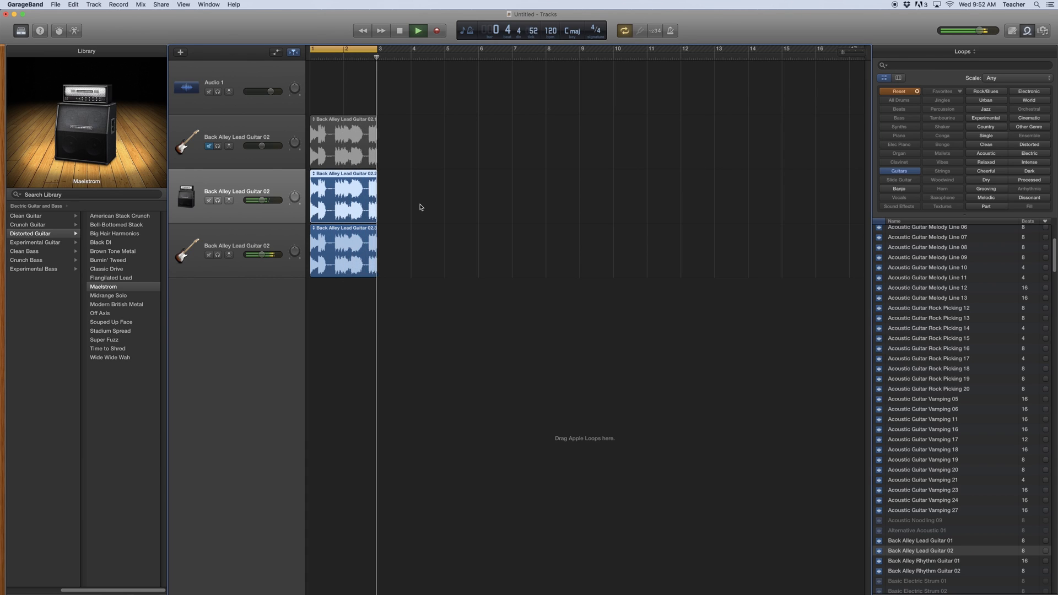
pyautogui.click(417, 31)
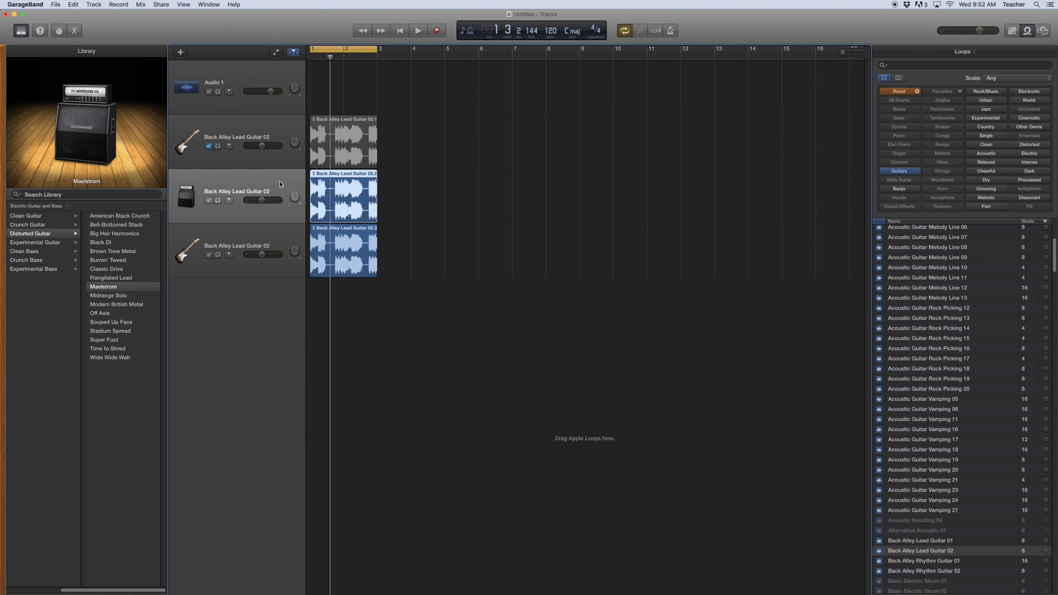
pyautogui.moveTo(278, 184)
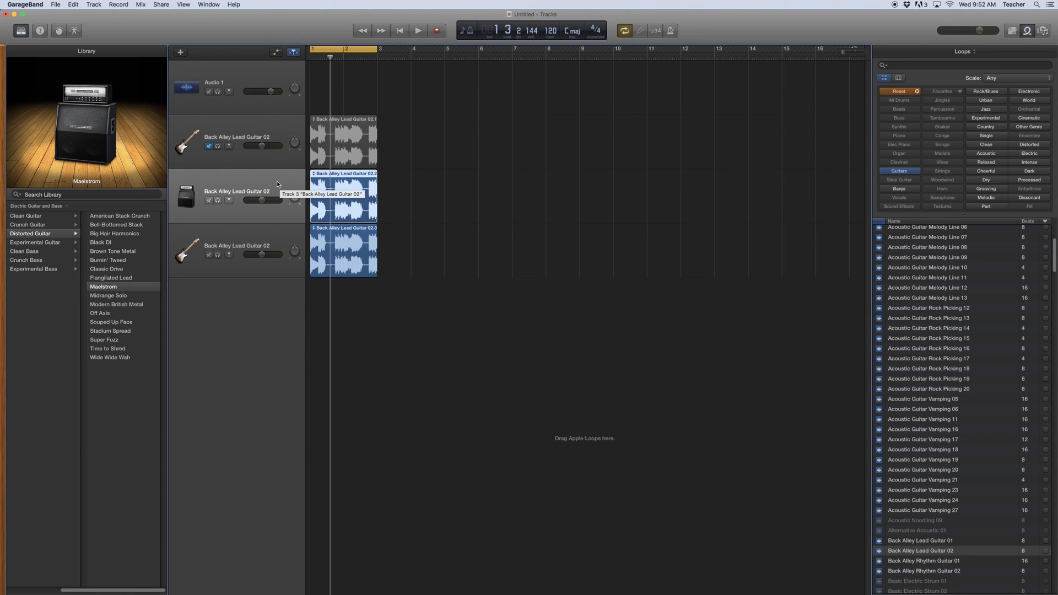
pyautogui.moveTo(221, 163)
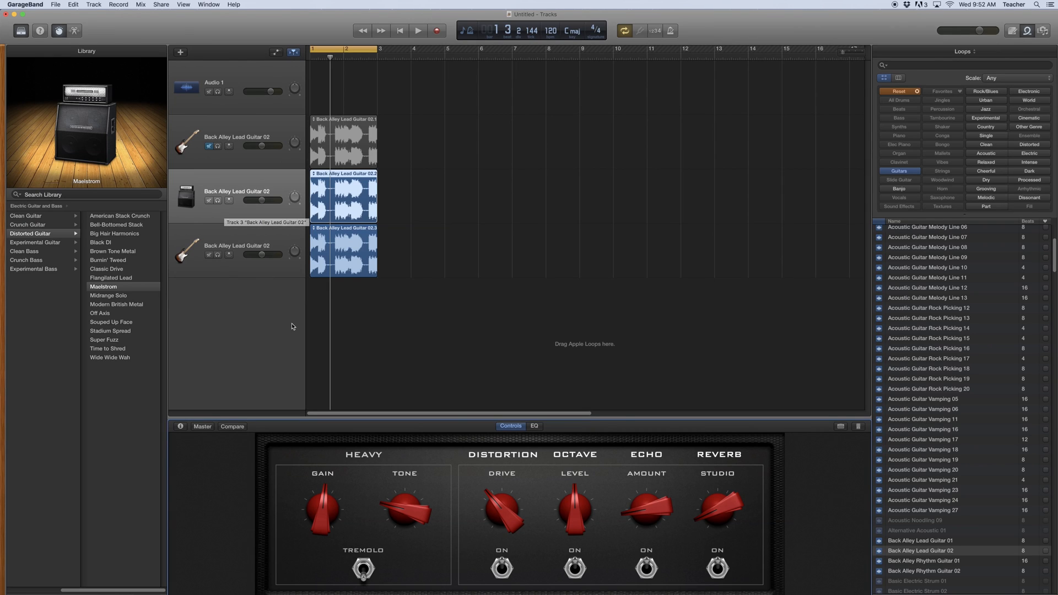
pyautogui.moveTo(471, 531)
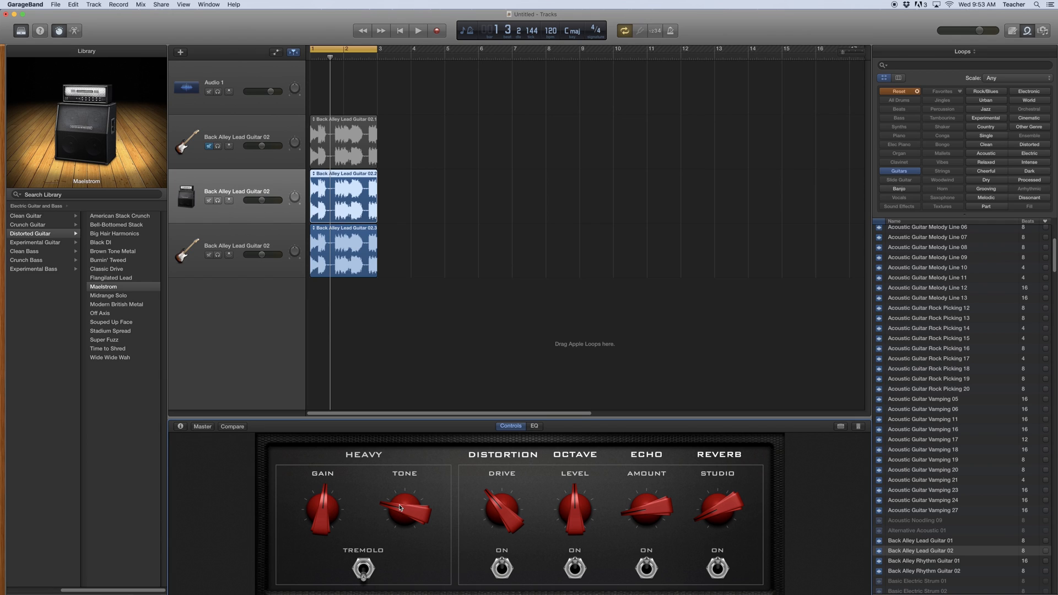
pyautogui.moveTo(397, 509)
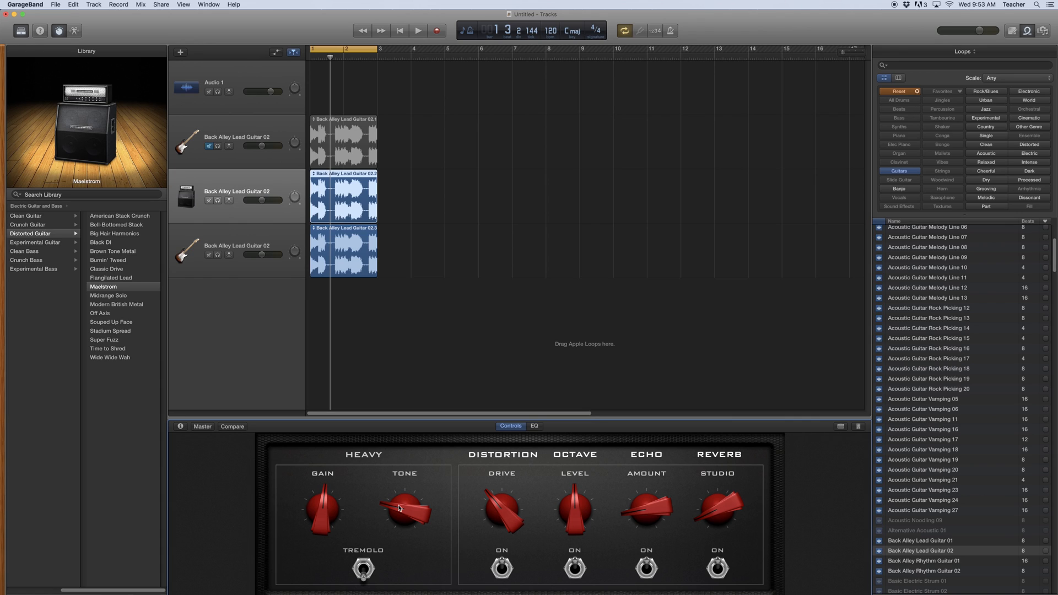
# Step: Compare the edited Maelstrom amp tone with its original settings
pyautogui.click(418, 31)
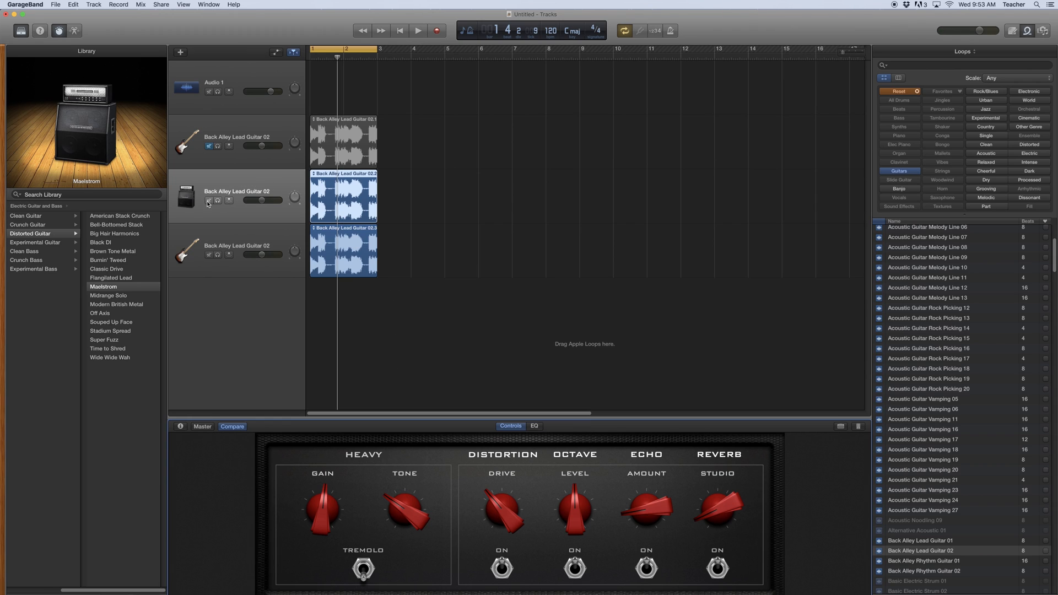
# Step: Select the last guitar copy to show its compressor, EQ and sends controls
pyautogui.click(237, 254)
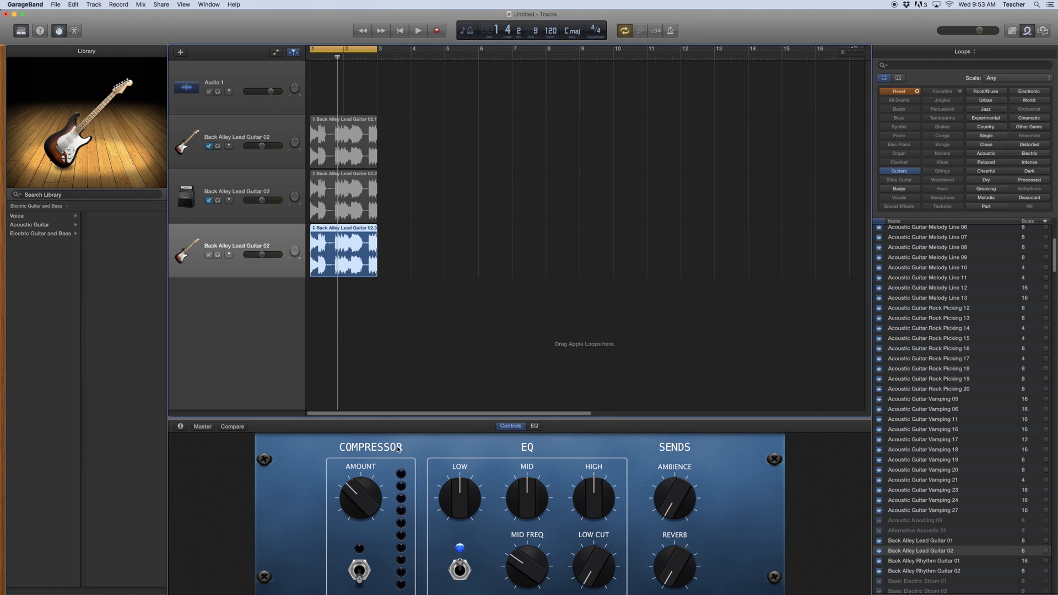
pyautogui.moveTo(390, 470)
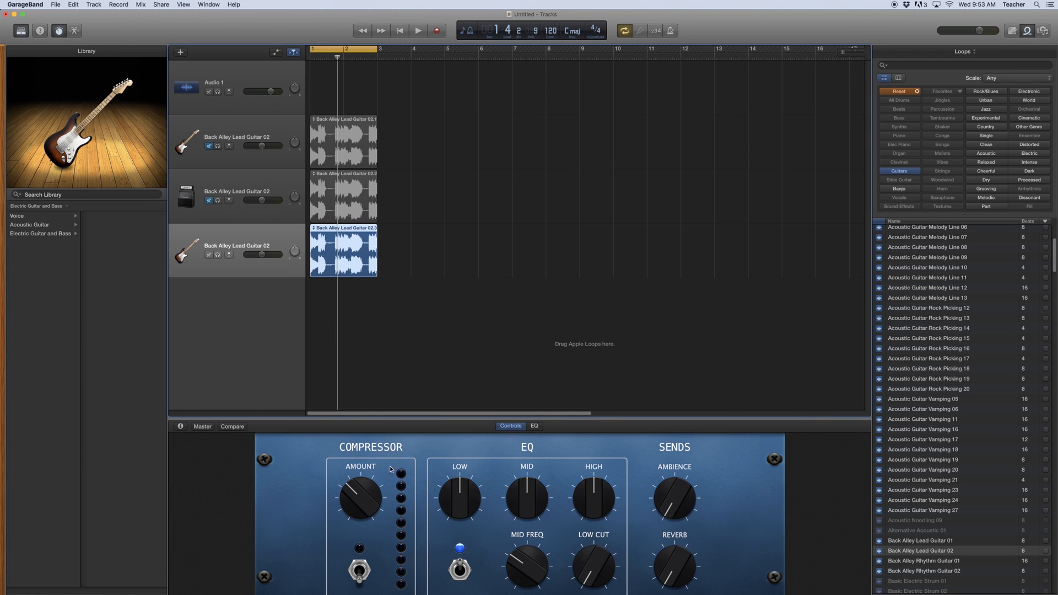
pyautogui.moveTo(137, 139)
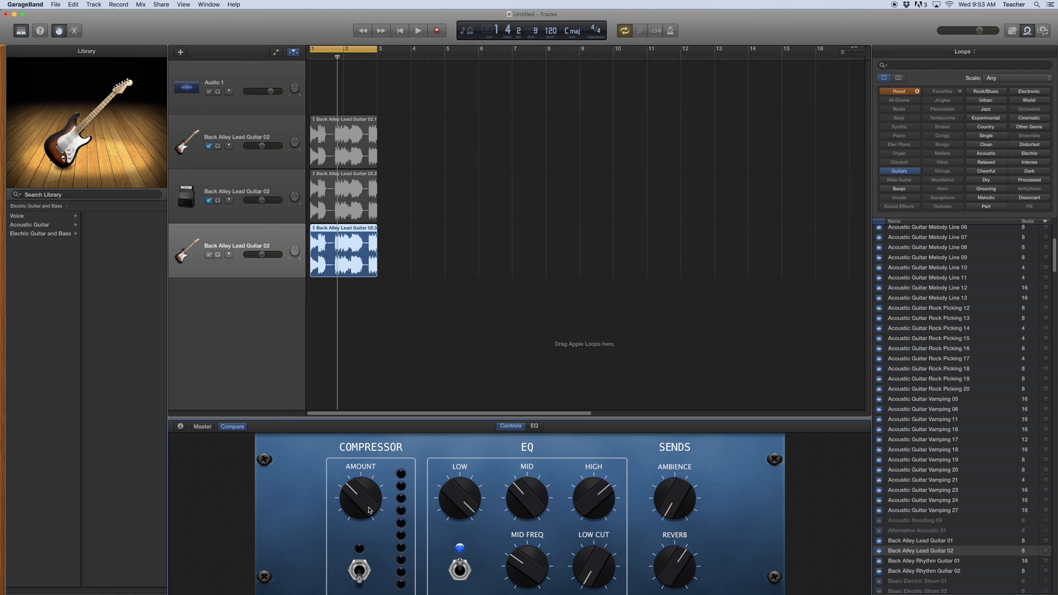
pyautogui.moveTo(426, 514)
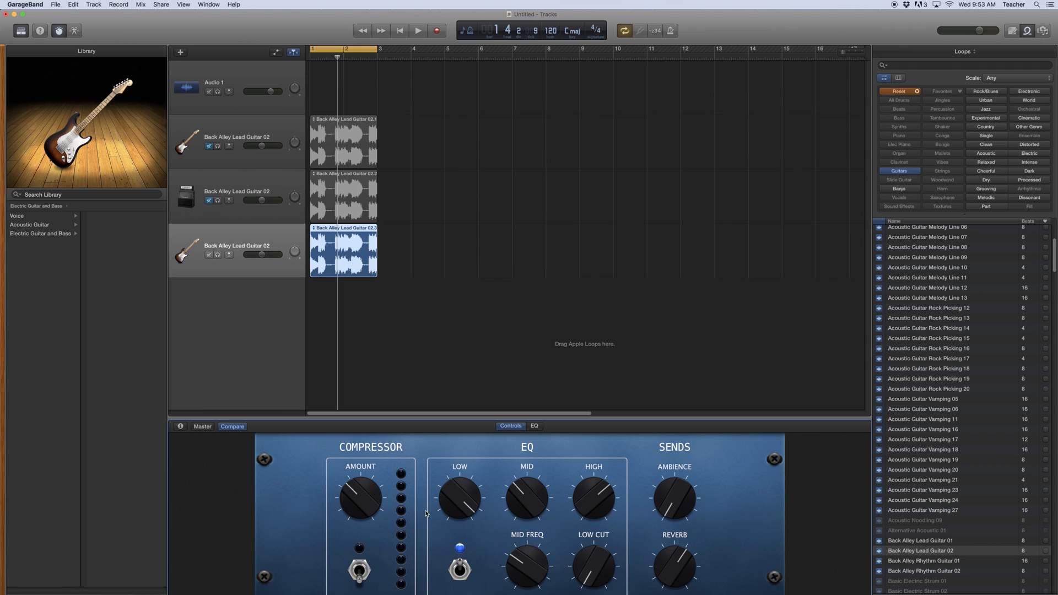
# Step: Solo and play the original and custom-EQ copy, then compare the custom settings with the originals
pyautogui.click(417, 31)
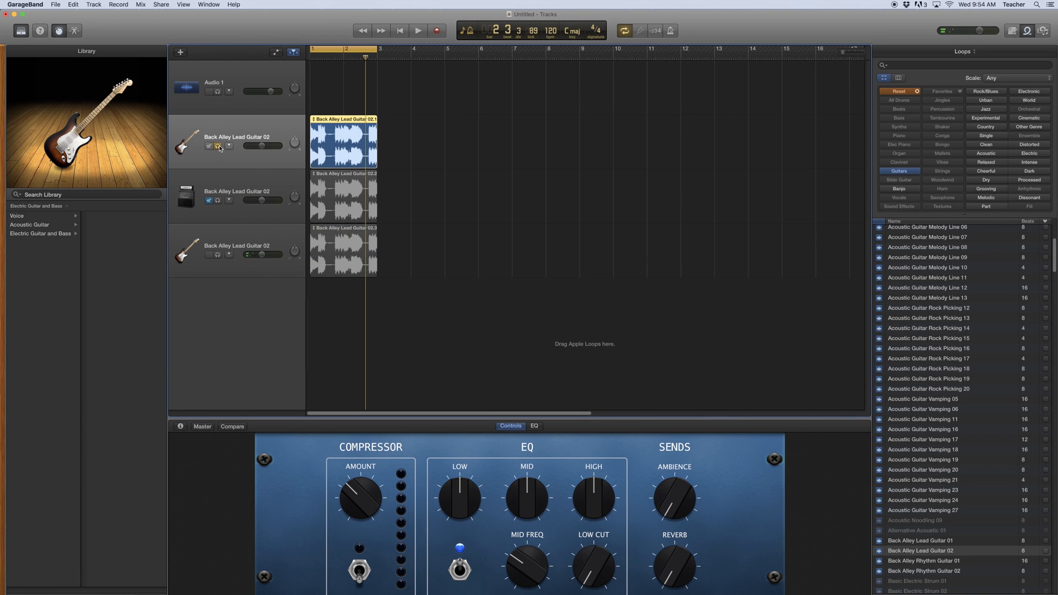
pyautogui.click(418, 31)
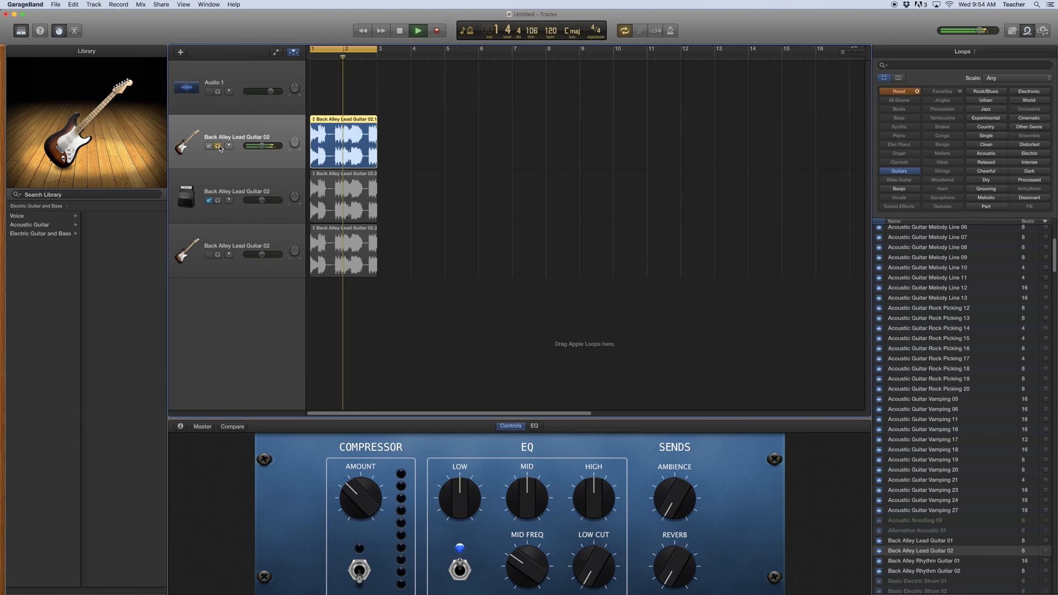
pyautogui.click(417, 31)
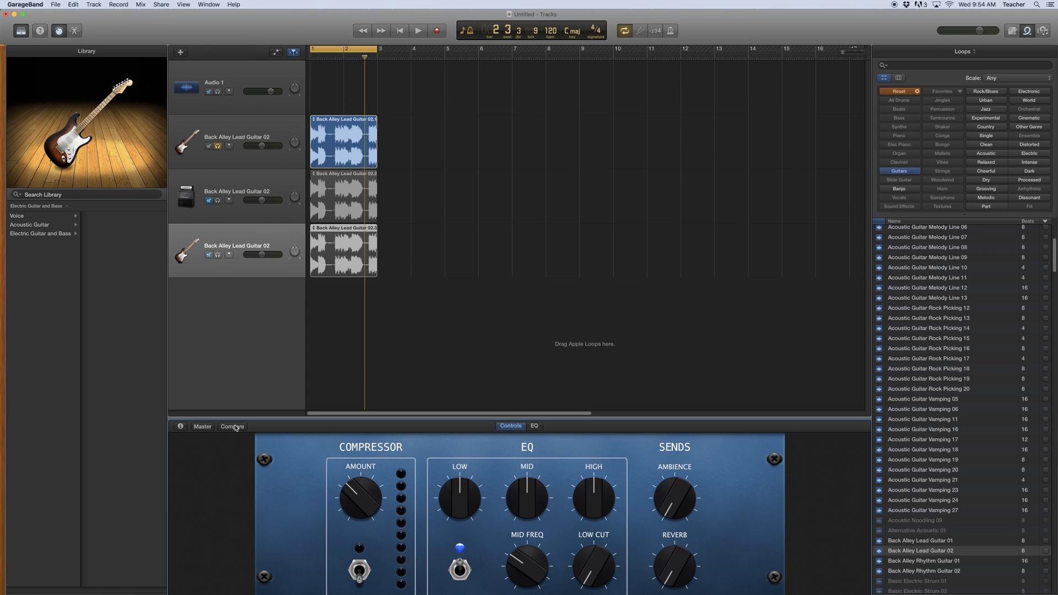
pyautogui.click(231, 426)
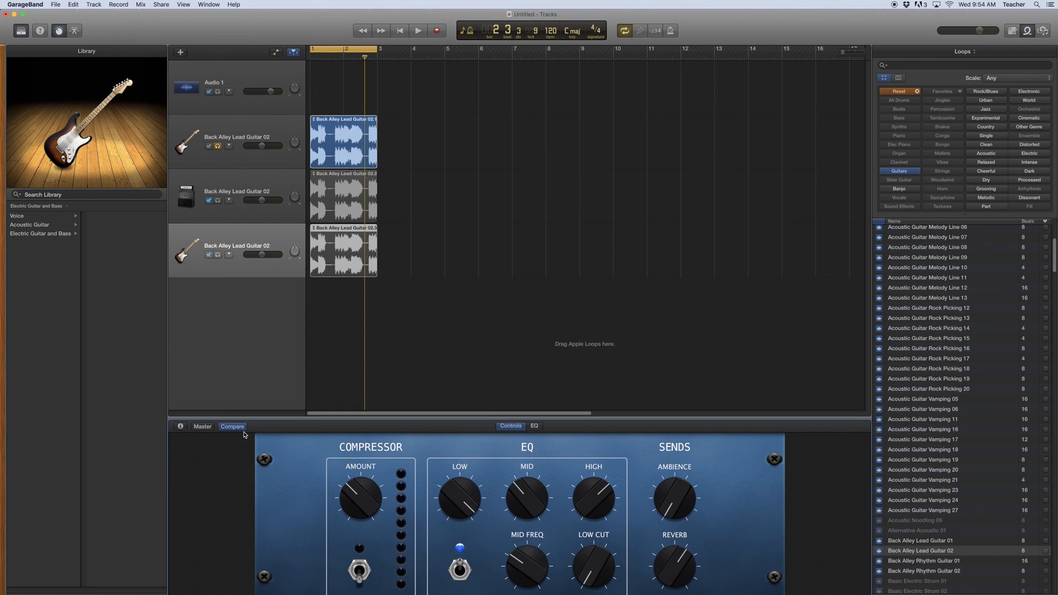
pyautogui.moveTo(332, 368)
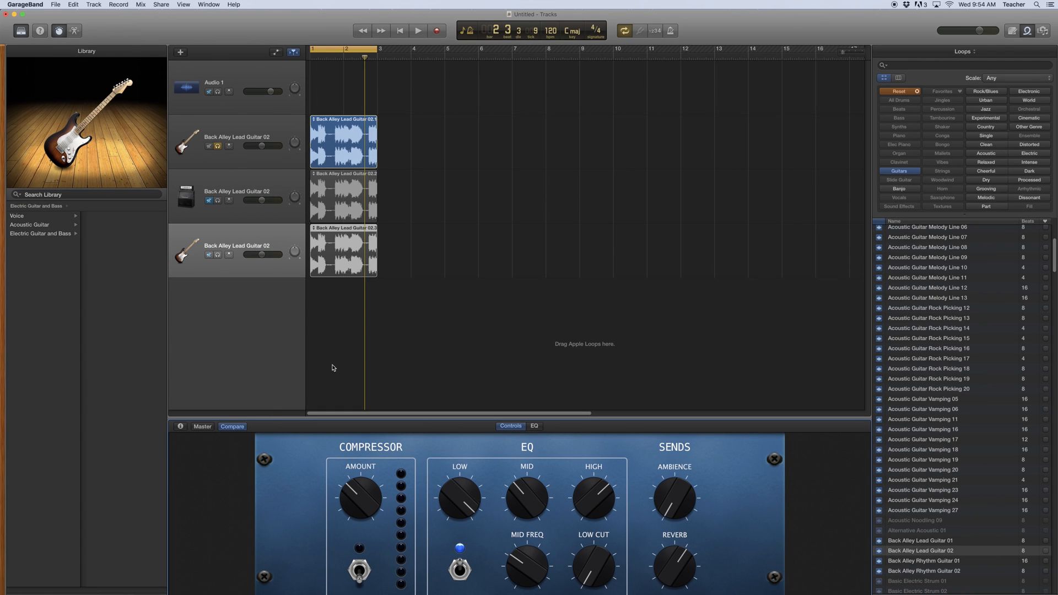